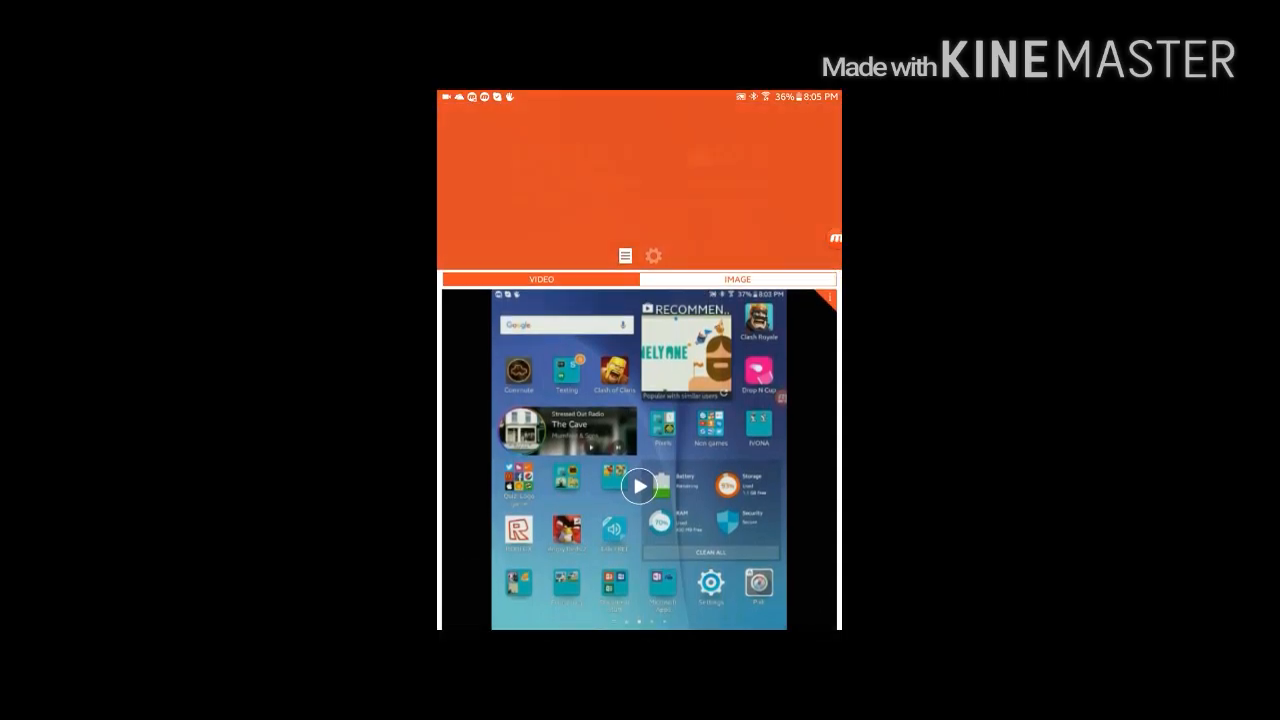
Step: Open Mobizen's settings from the IMAGE tab, showing Watermark as Disabled
click(737, 279)
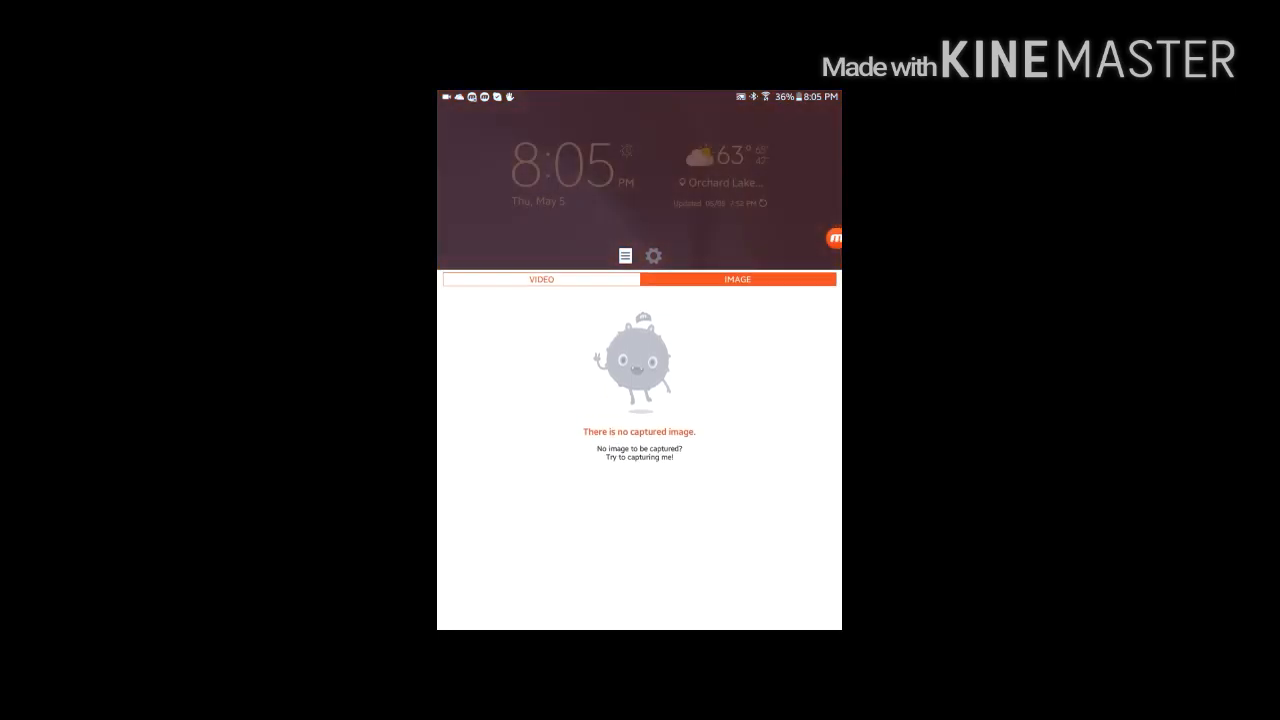
click(653, 255)
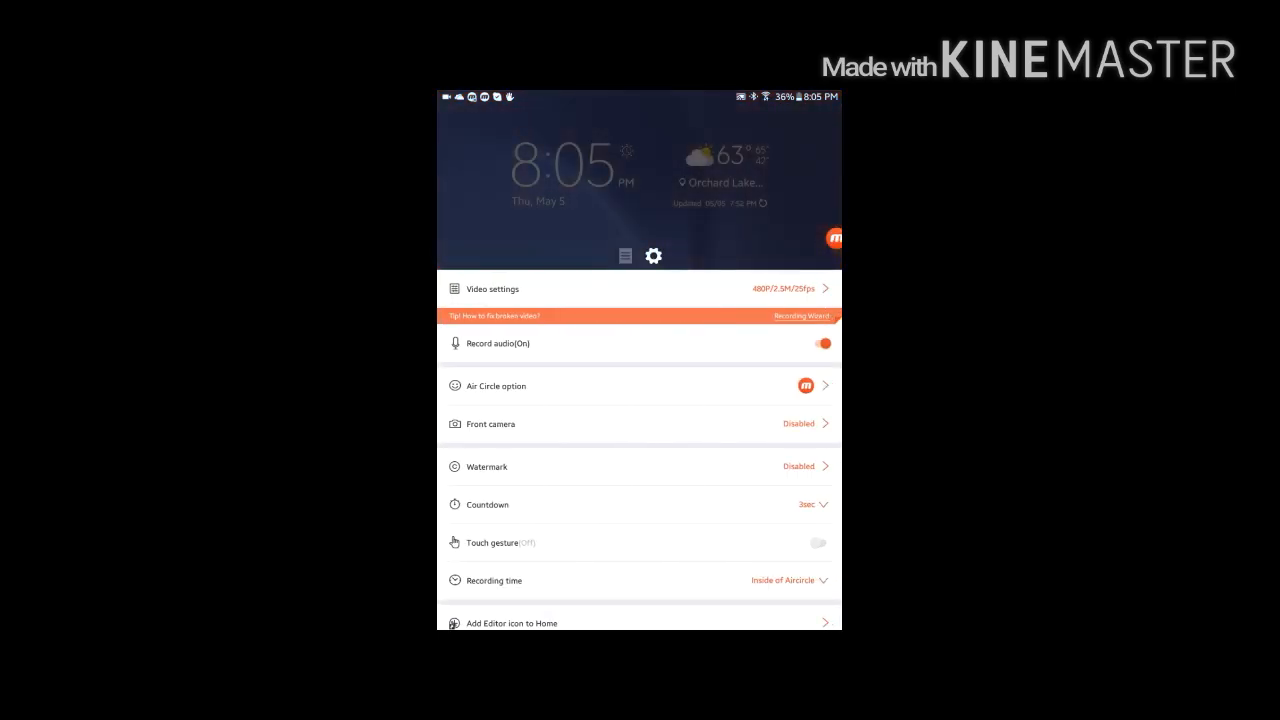